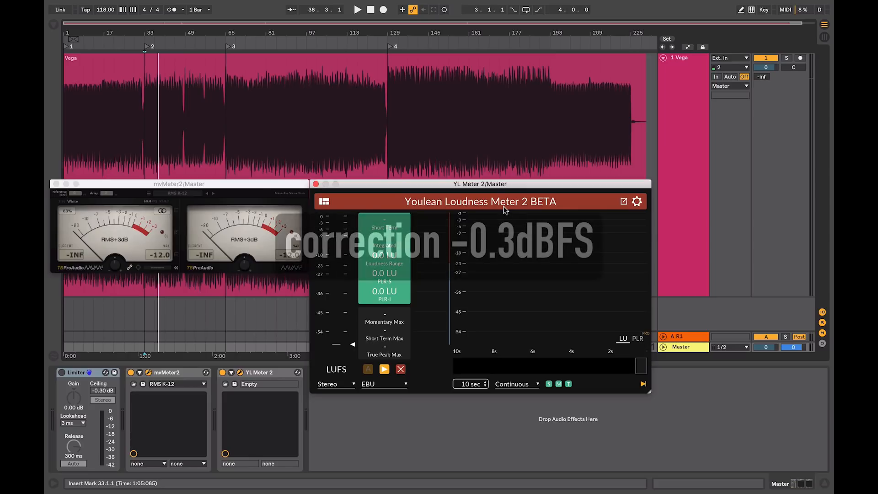
Start playback of the Vega track through the master metering chain
left_click(357, 10)
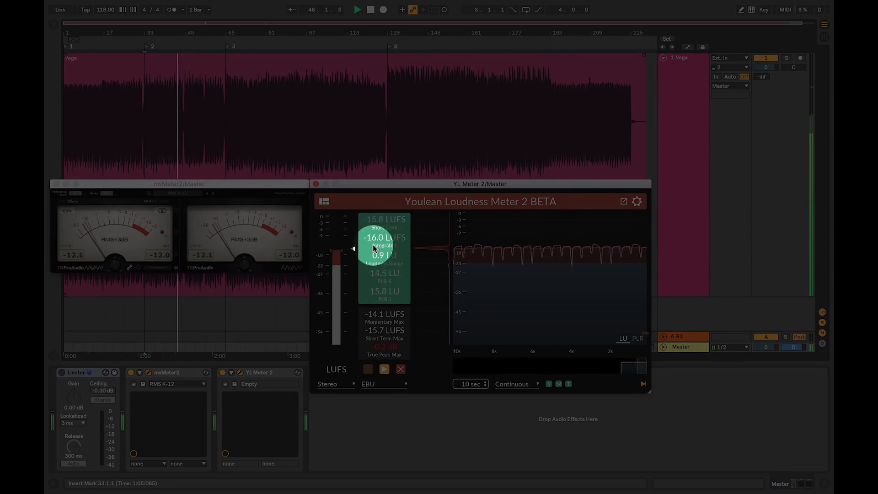
Enable the Limiter on the master track during playback
left_click(358, 9)
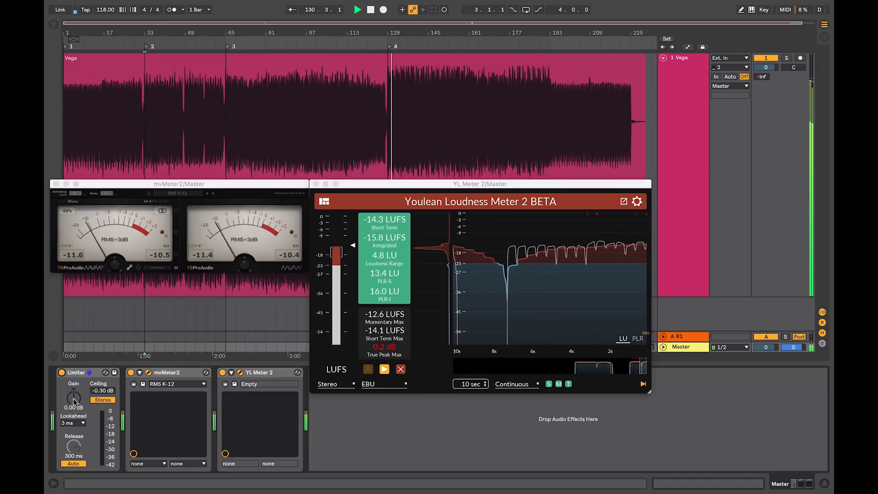
Raise the Limiter gain to about 10.5 dB, bringing integrated loudness near -11.7 LUFS
left_click_drag(73, 398, 76, 392)
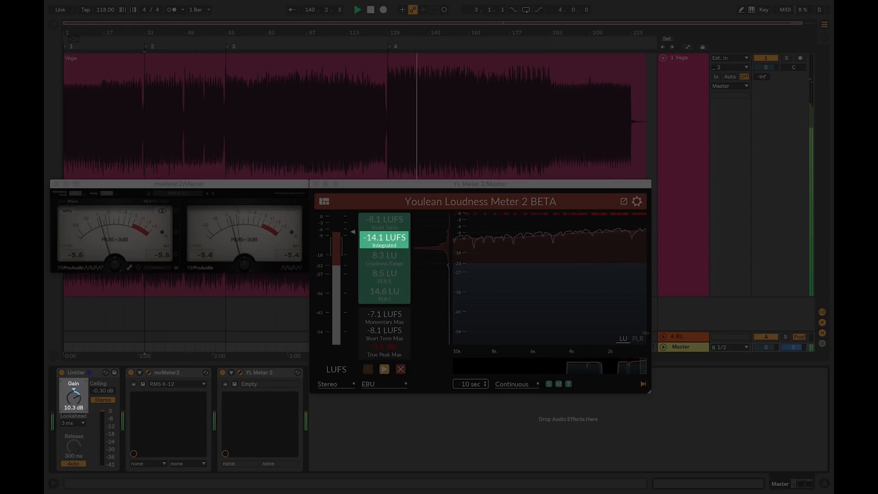
left_click_drag(74, 398, 76, 393)
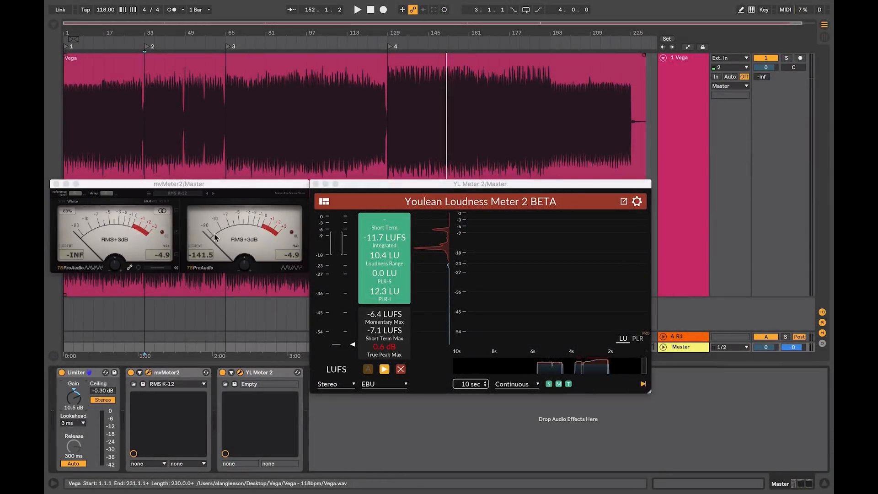
mouse_move(262, 232)
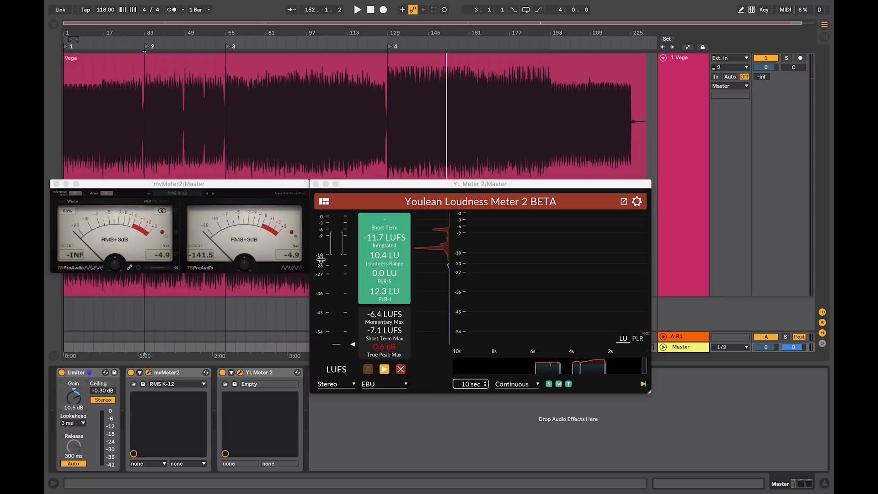
Bypass the Limiter again, leaving the meter holding -12.0 LUFS integrated
left_click(358, 10)
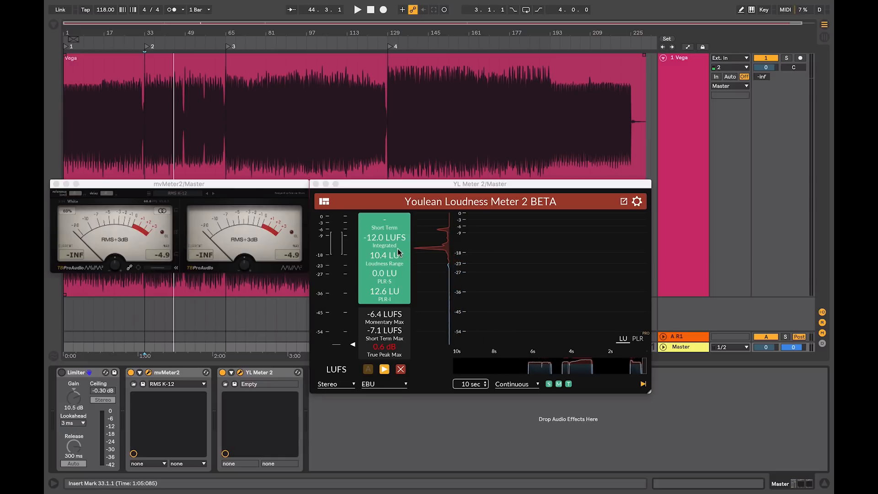
mouse_move(264, 238)
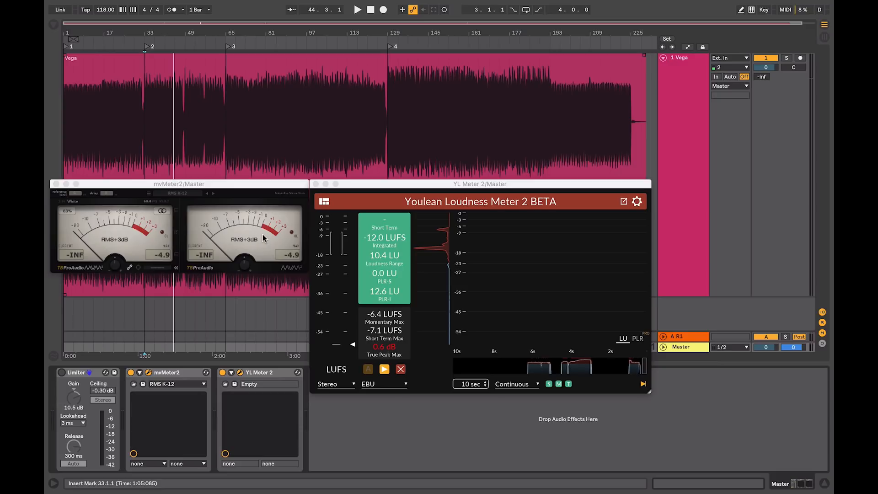
mouse_move(365, 245)
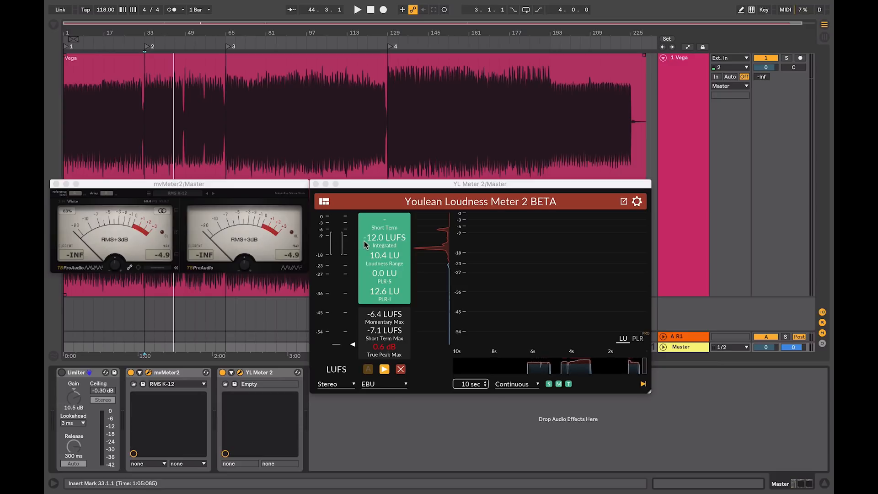